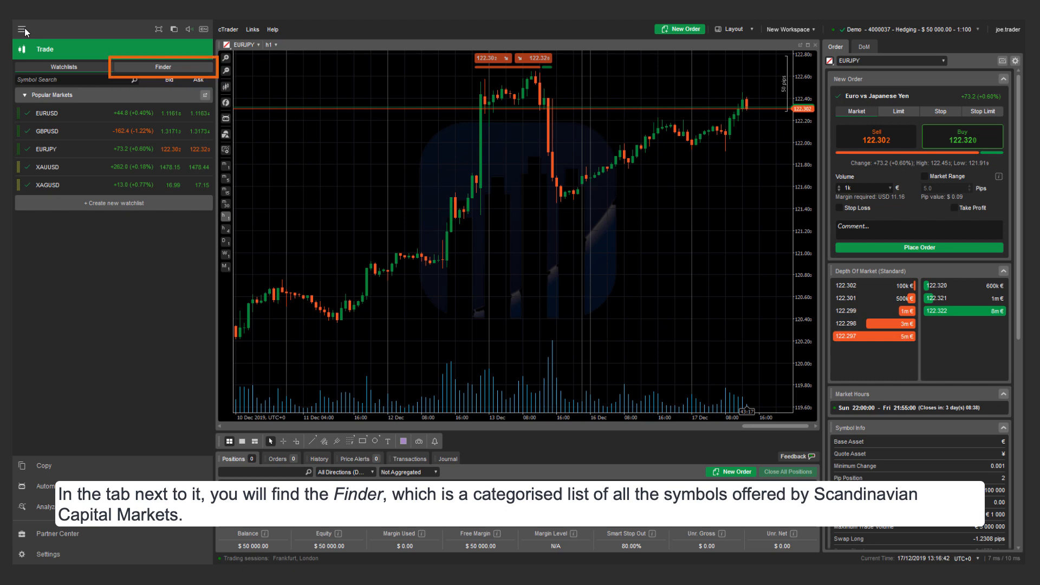
- Browse the symbol categories in the symbol list and the order panel picker
{"action": "left_click", "coordinate": [162, 66]}
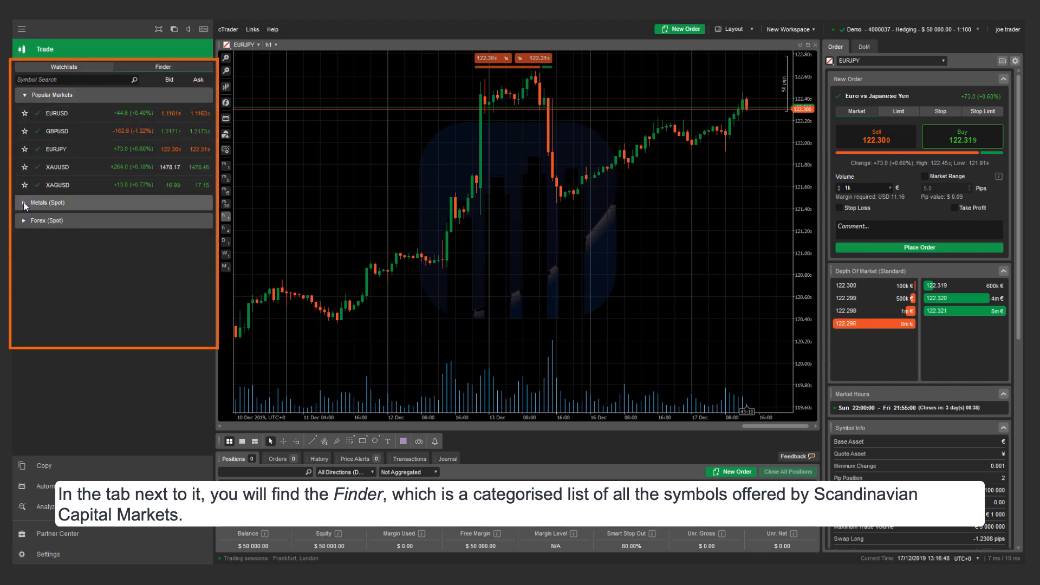
{"action": "left_click", "coordinate": [47, 202]}
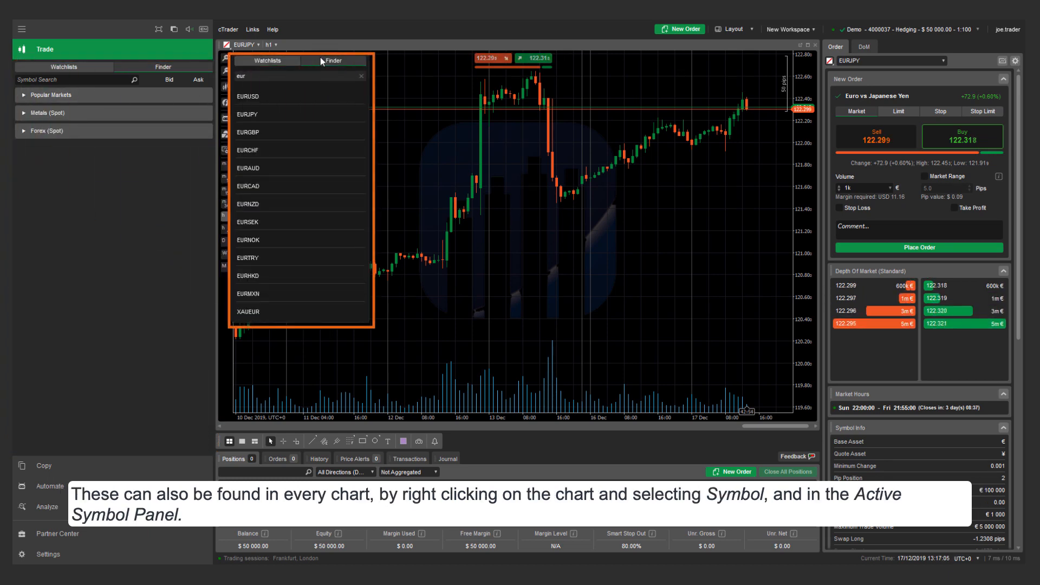
{"action": "left_click", "coordinate": [360, 75]}
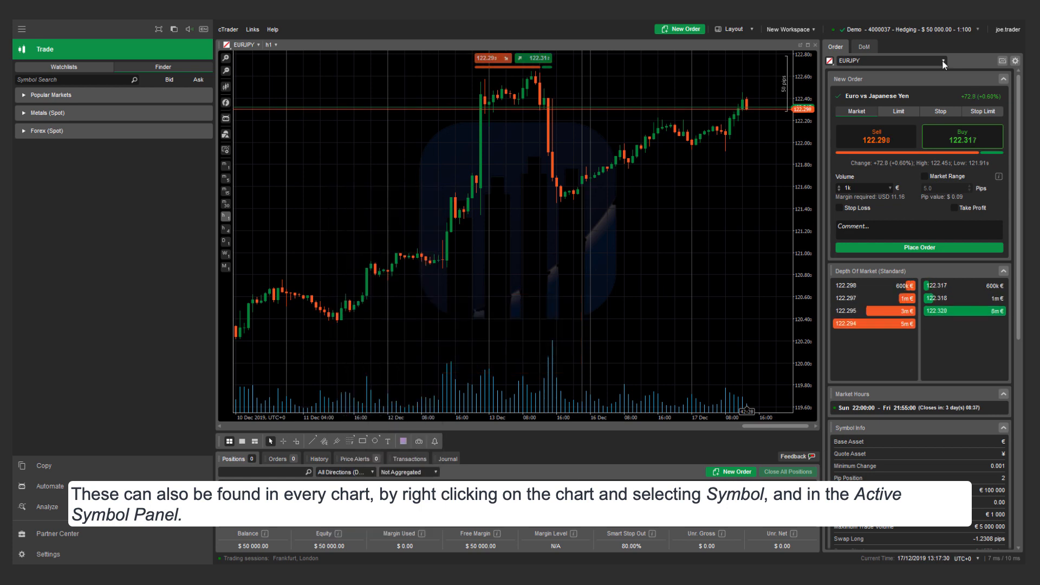
{"action": "left_click", "coordinate": [918, 60]}
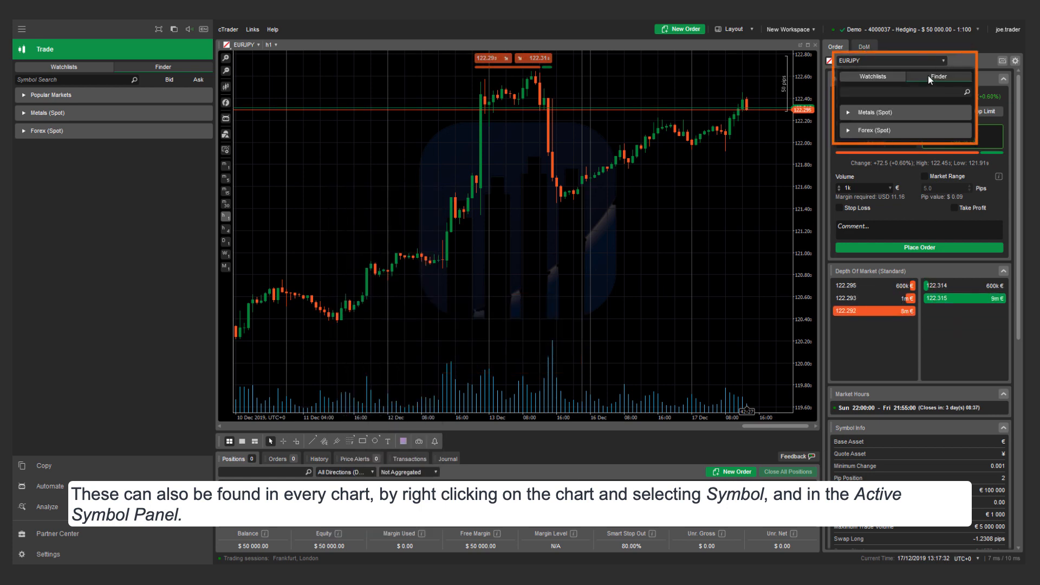
{"action": "left_click", "coordinate": [871, 76]}
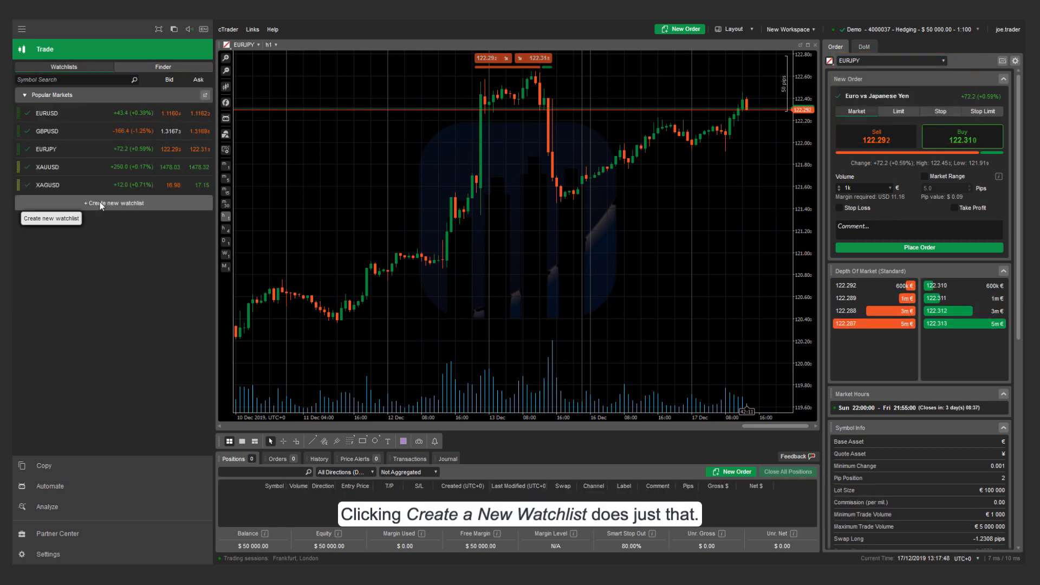
- Create a new watchlist named 'AUD Pairs'
{"action": "left_click", "coordinate": [114, 202]}
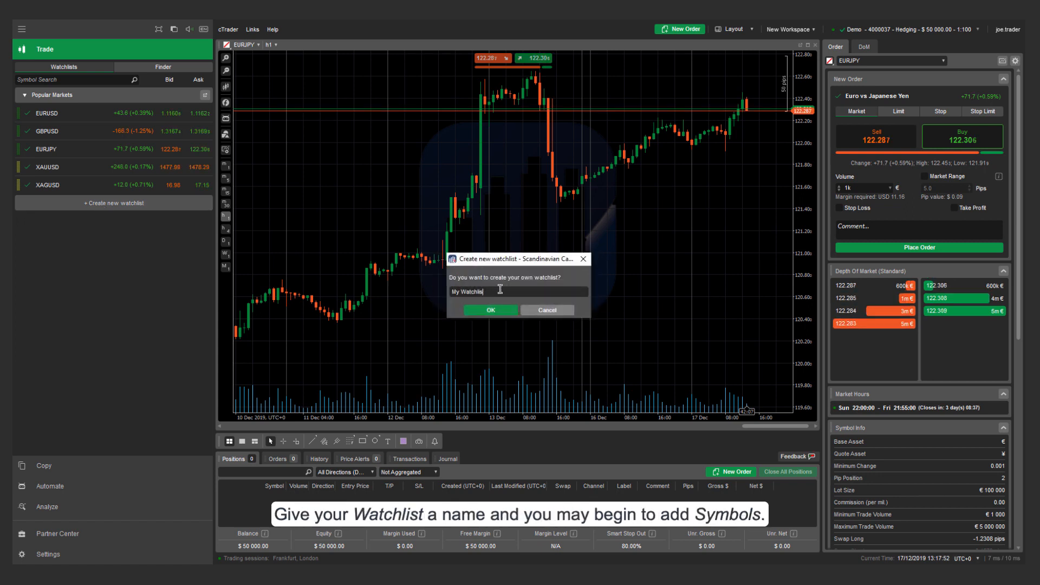
{"action": "type", "text": "AUD Pair"}
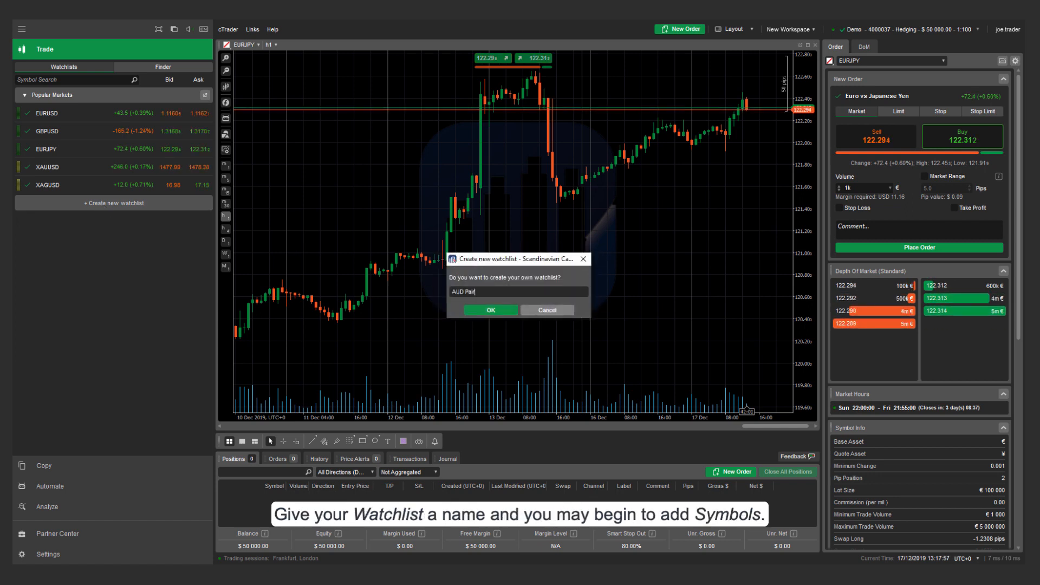
{"action": "left_click", "coordinate": [489, 310]}
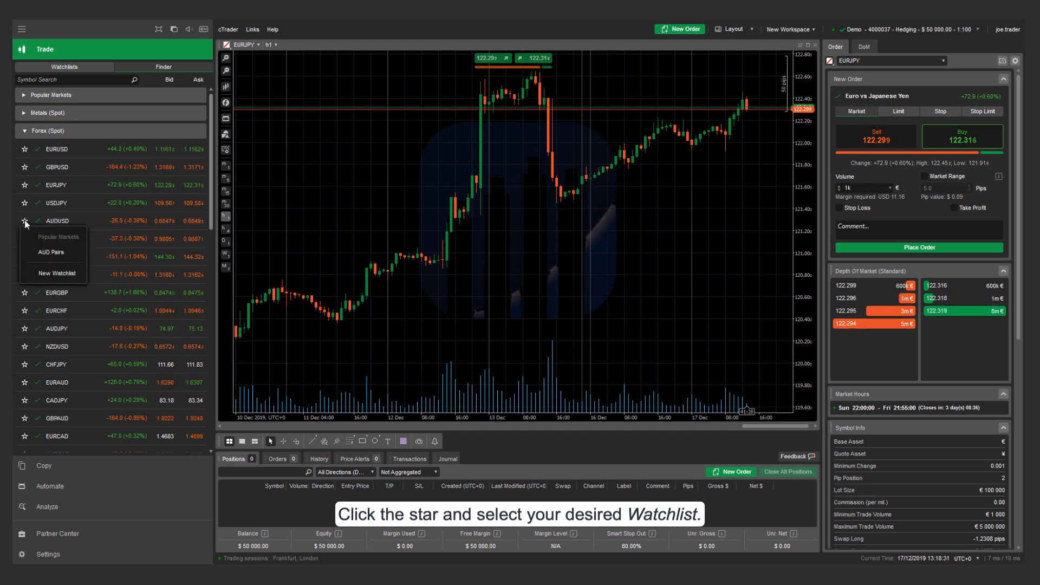
- Add AUDUSD to AUD Pairs, then search 'aud' and add GBPAUD to AUD Pairs
{"action": "left_click", "coordinate": [60, 254]}
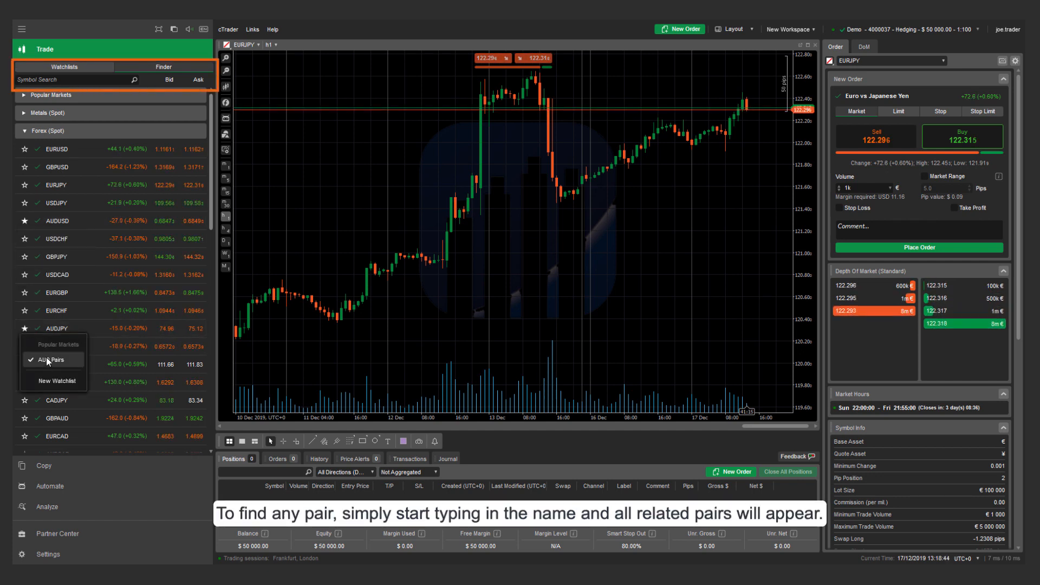
{"action": "type", "text": "aud"}
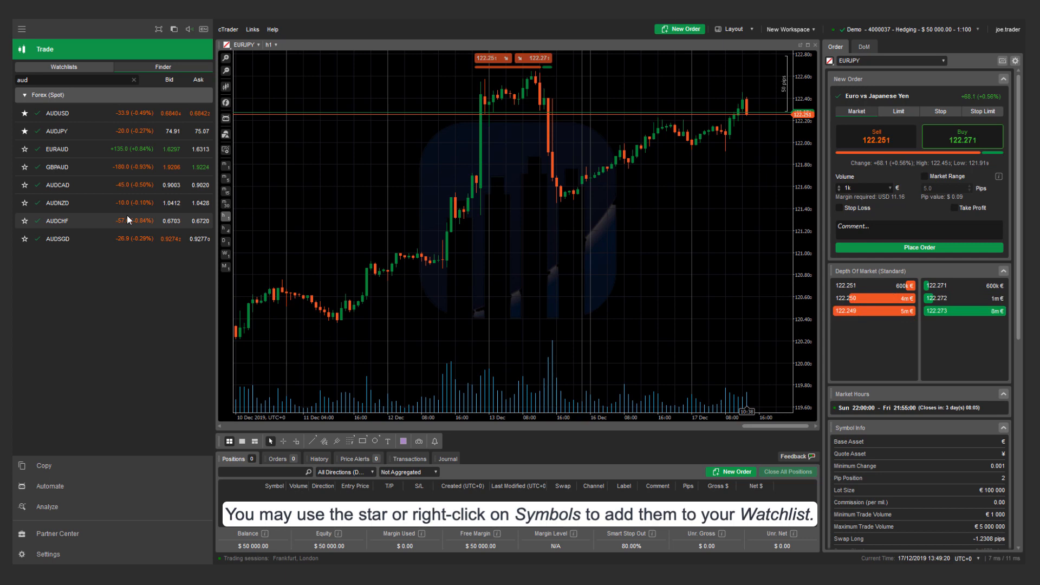
{"action": "right_click", "coordinate": [57, 221]}
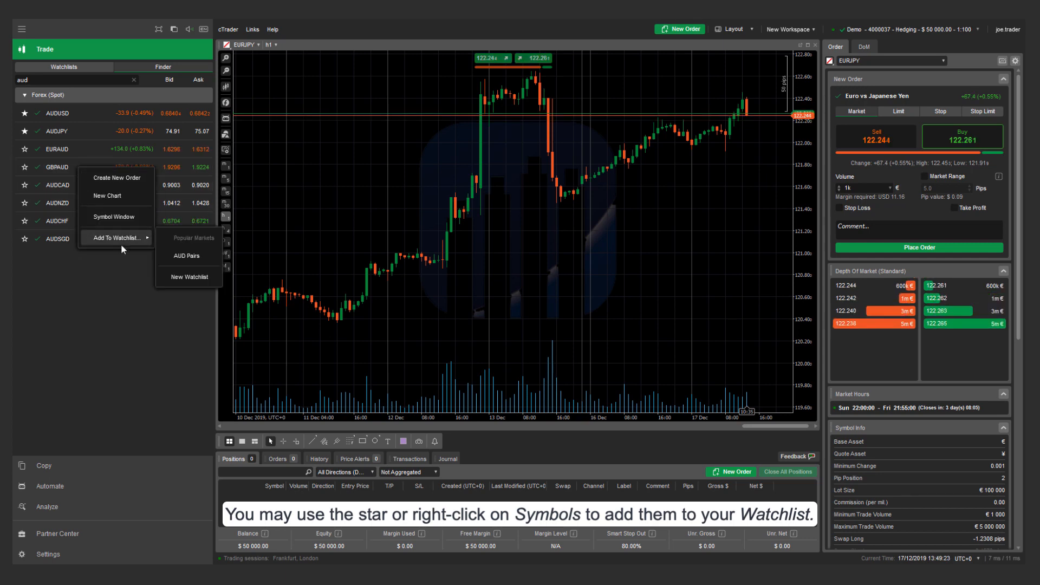
{"action": "left_click", "coordinate": [188, 256]}
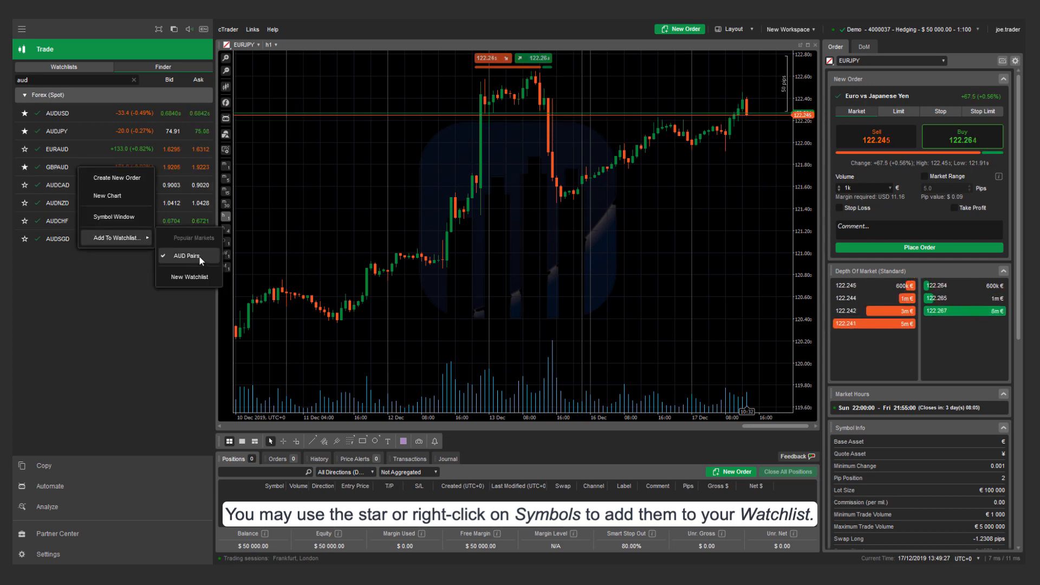
{"action": "left_click", "coordinate": [189, 256]}
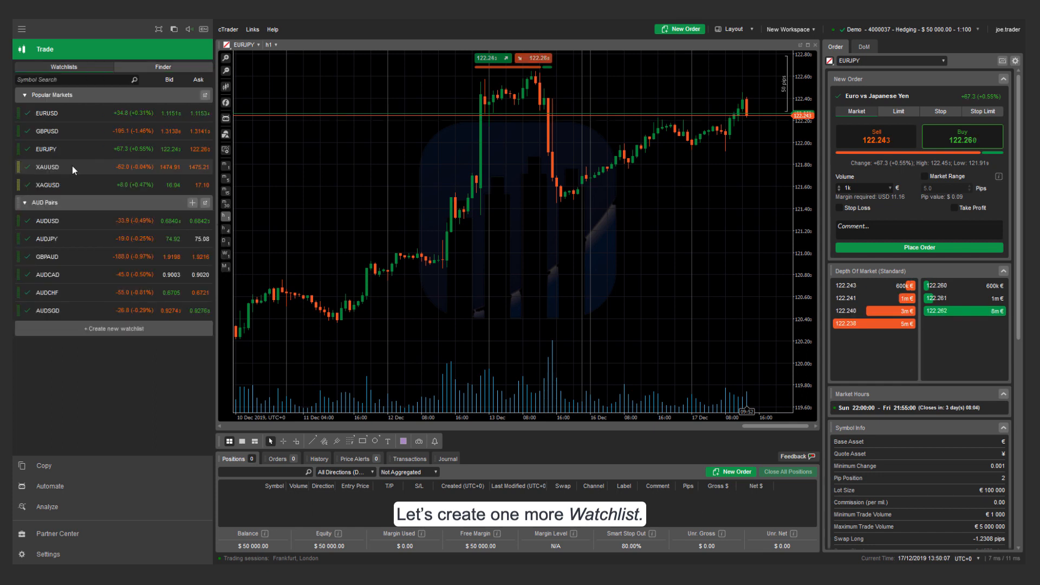
- Create a 'Metals' watchlist from XAUUSD and drag XAGUSD into it
{"action": "right_click", "coordinate": [73, 168]}
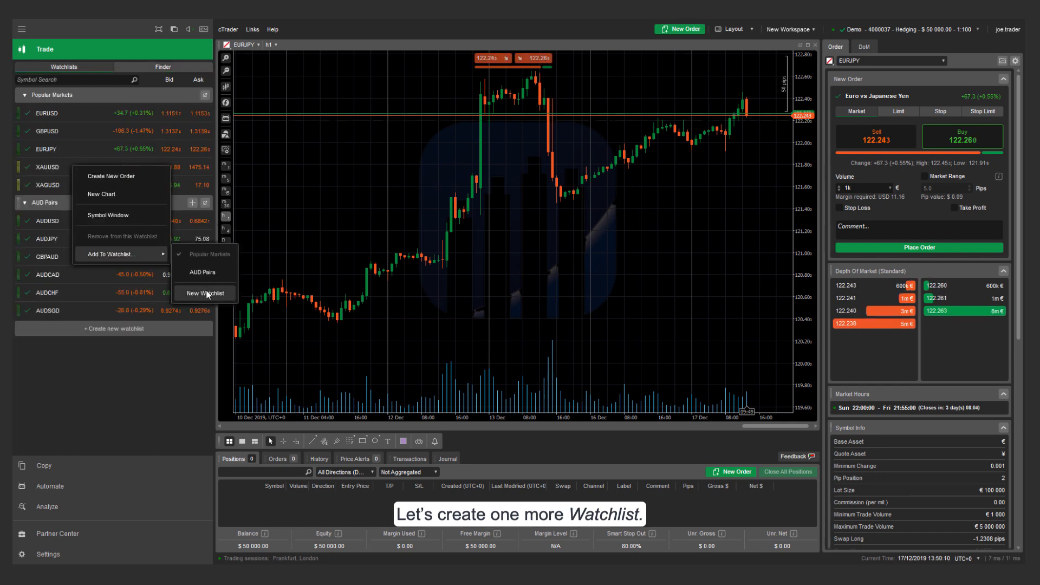
{"action": "left_click", "coordinate": [207, 293]}
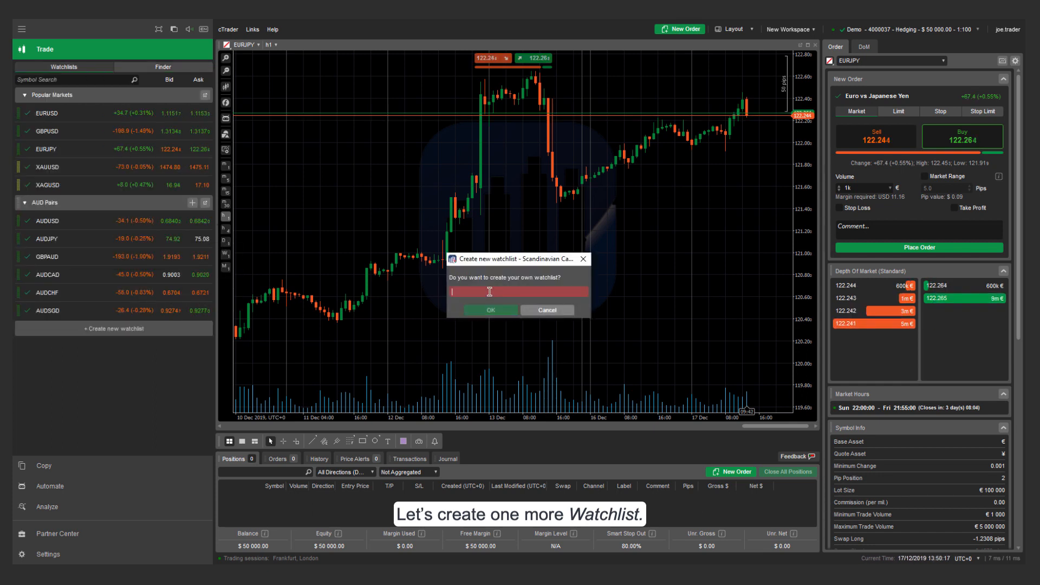
{"action": "type", "text": "Metals"}
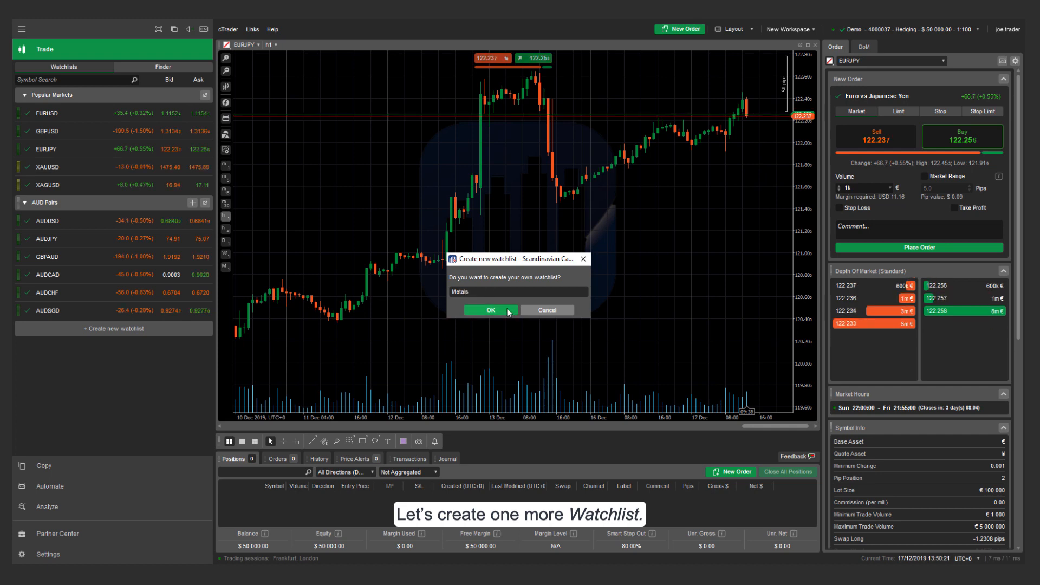
{"action": "left_click", "coordinate": [490, 310]}
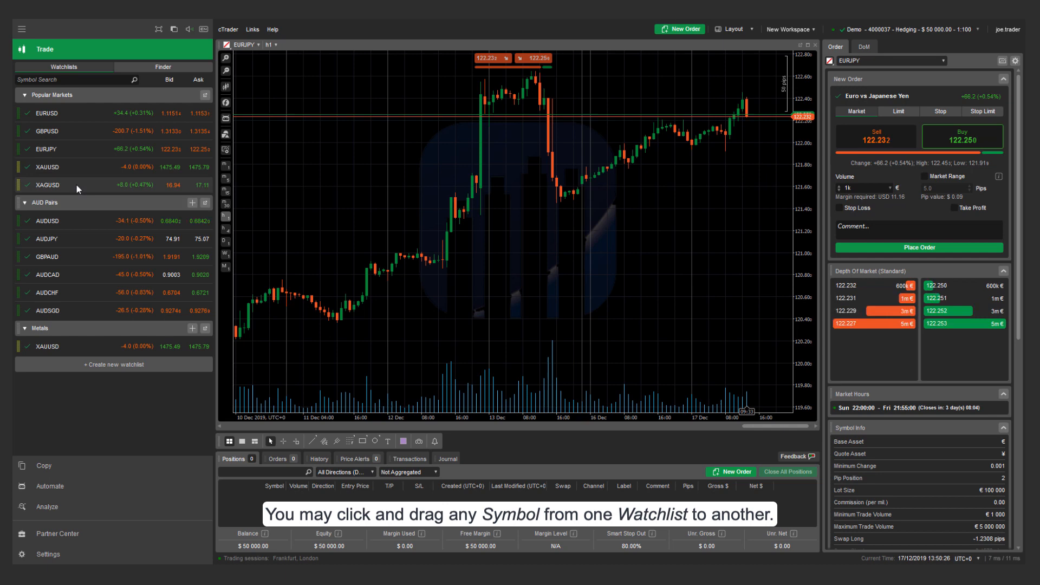
{"action": "left_click_drag", "start_coordinate": [47, 185], "coordinate": [66, 237]}
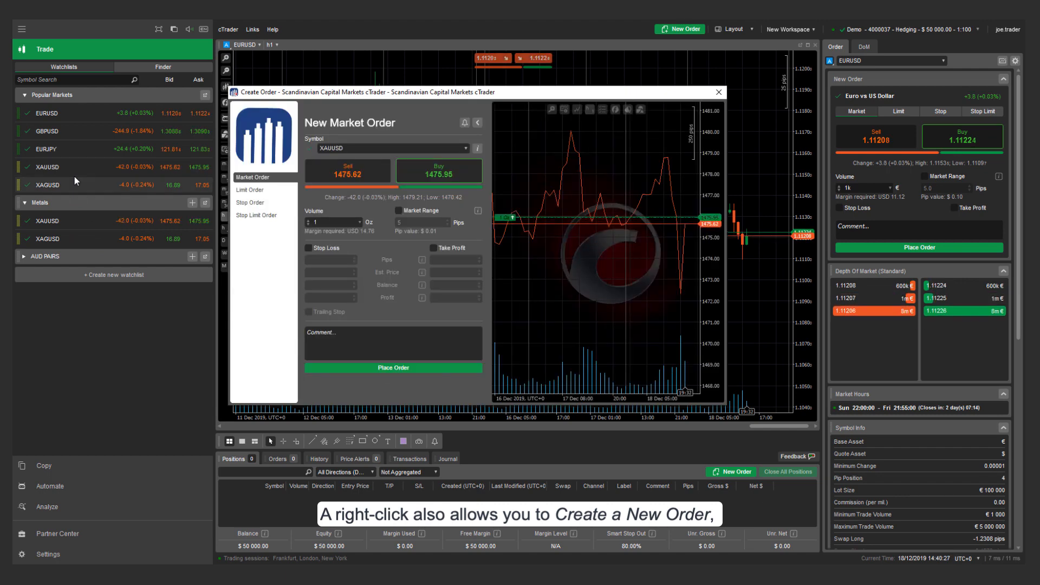
{"action": "right_click", "coordinate": [46, 166]}
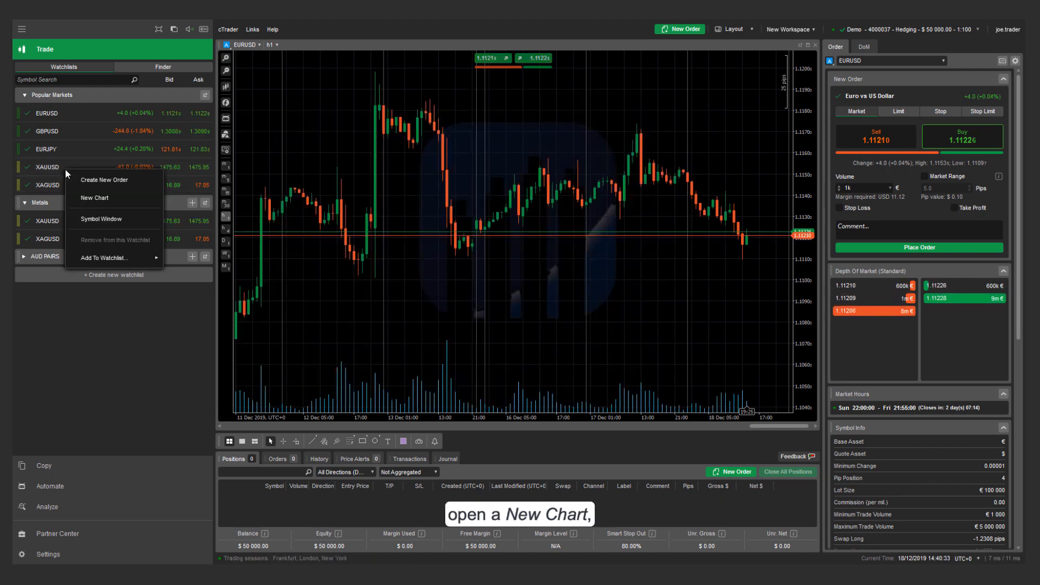
{"action": "left_click", "coordinate": [95, 199]}
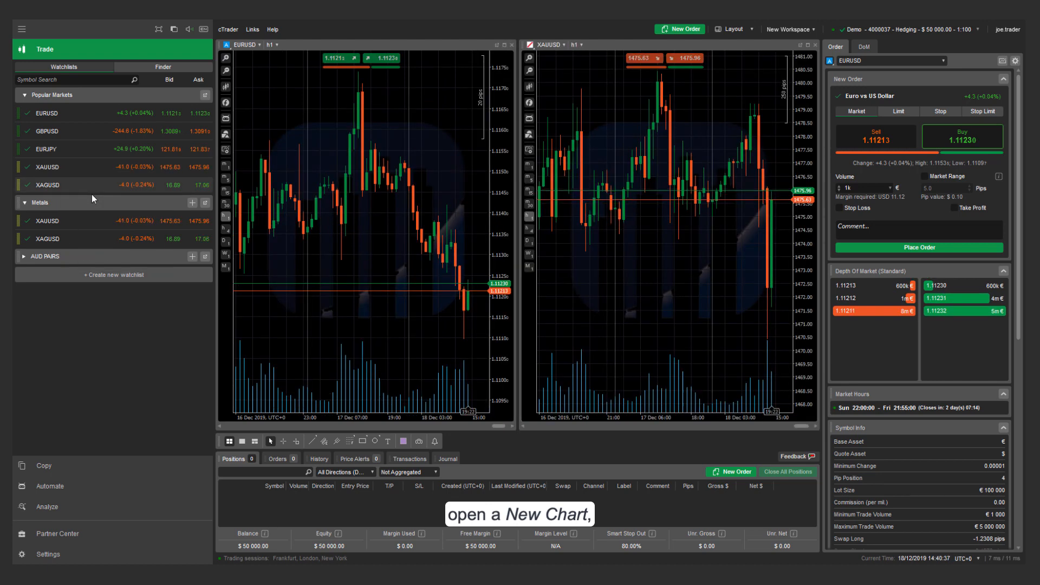
{"action": "right_click", "coordinate": [46, 166]}
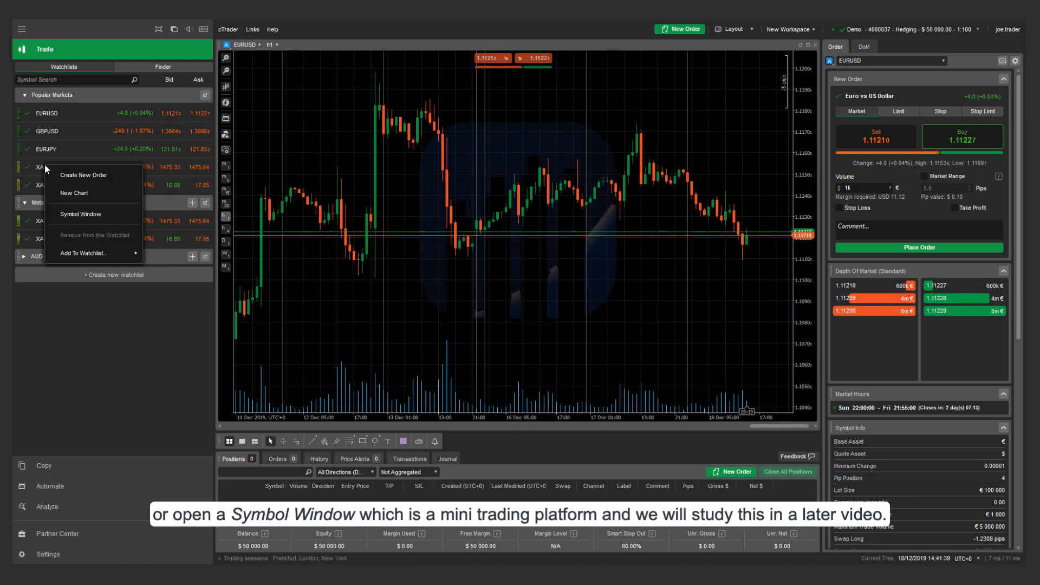
{"action": "left_click", "coordinate": [80, 213]}
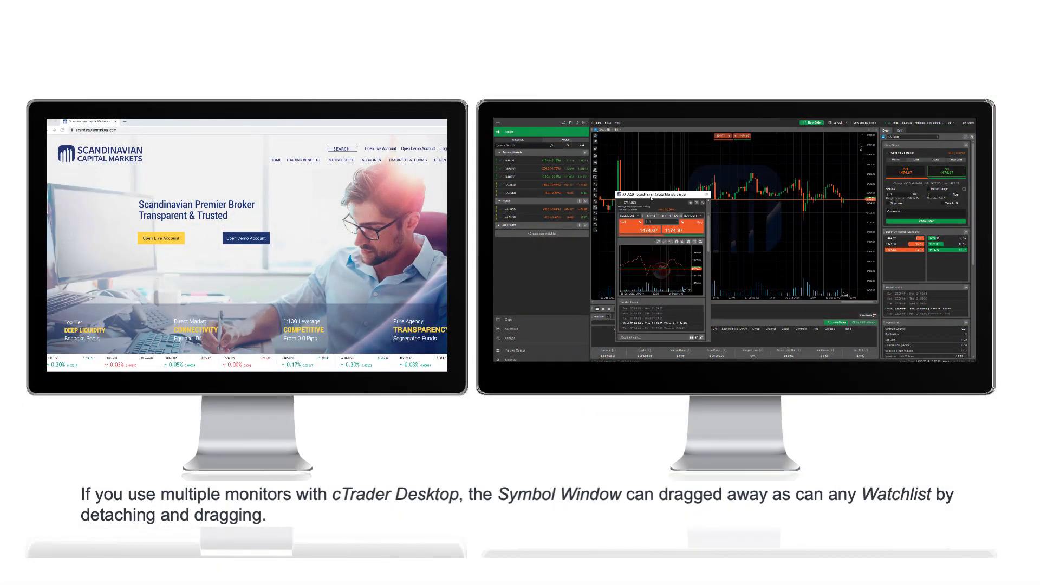
{"action": "left_click_drag", "start_coordinate": [660, 194], "coordinate": [110, 167]}
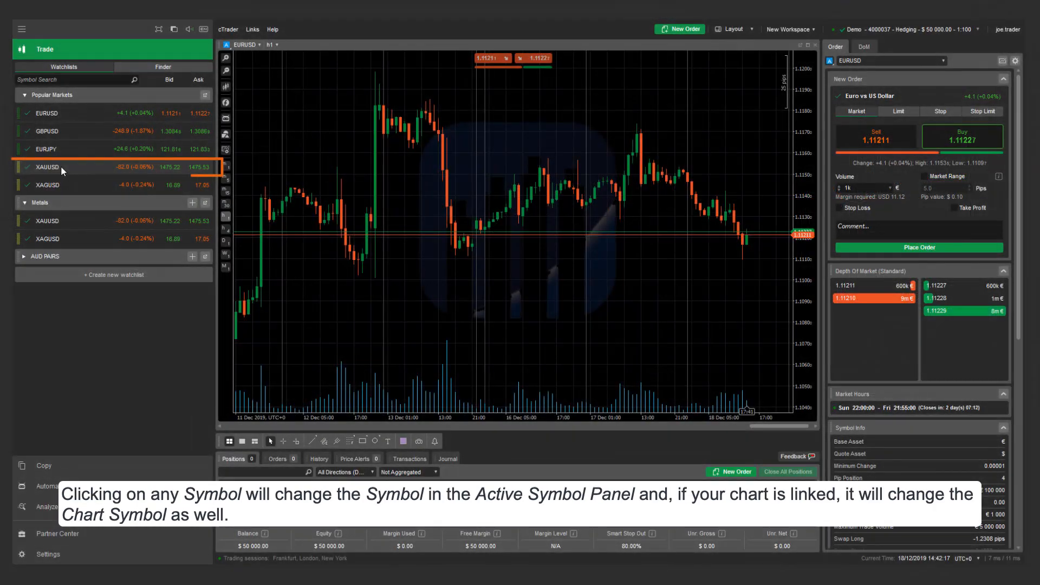
- Select XAUUSD in the Popular Markets watchlist
{"action": "left_click", "coordinate": [46, 166]}
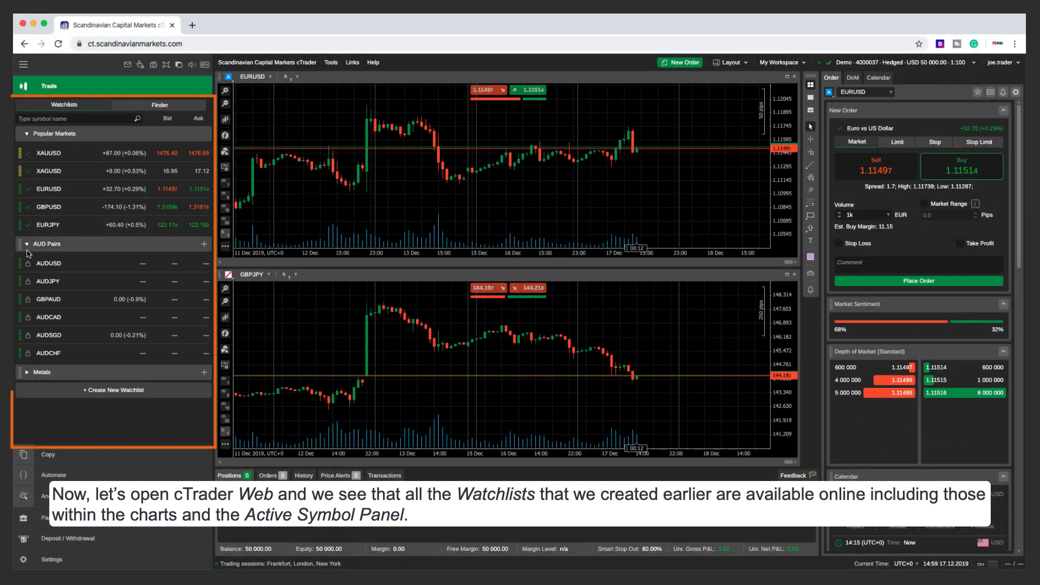
- Expand the Metals watchlist and list watchlists in the order panel symbol picker
{"action": "left_click", "coordinate": [254, 76]}
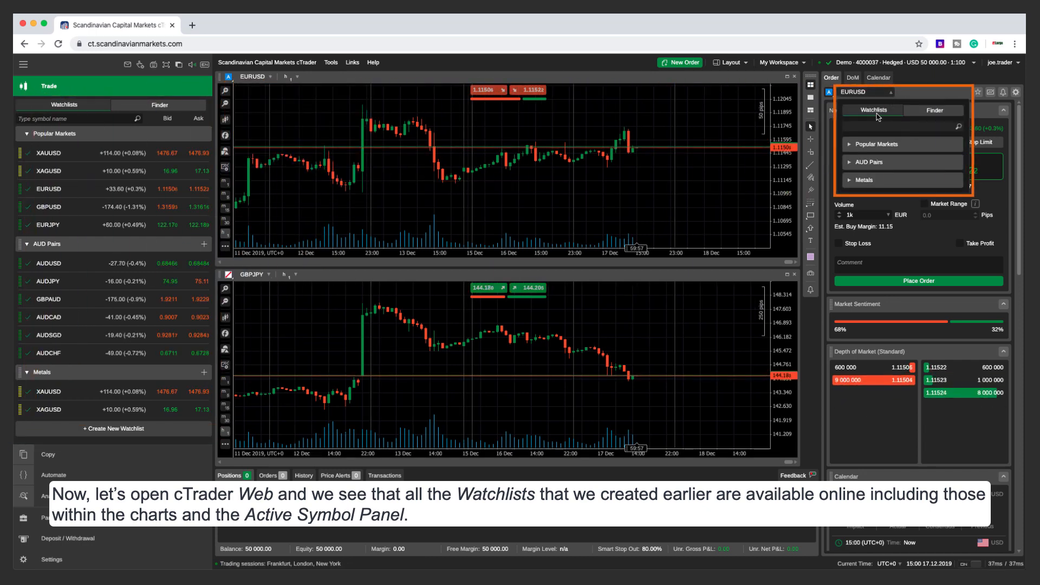
{"action": "left_click", "coordinate": [934, 109]}
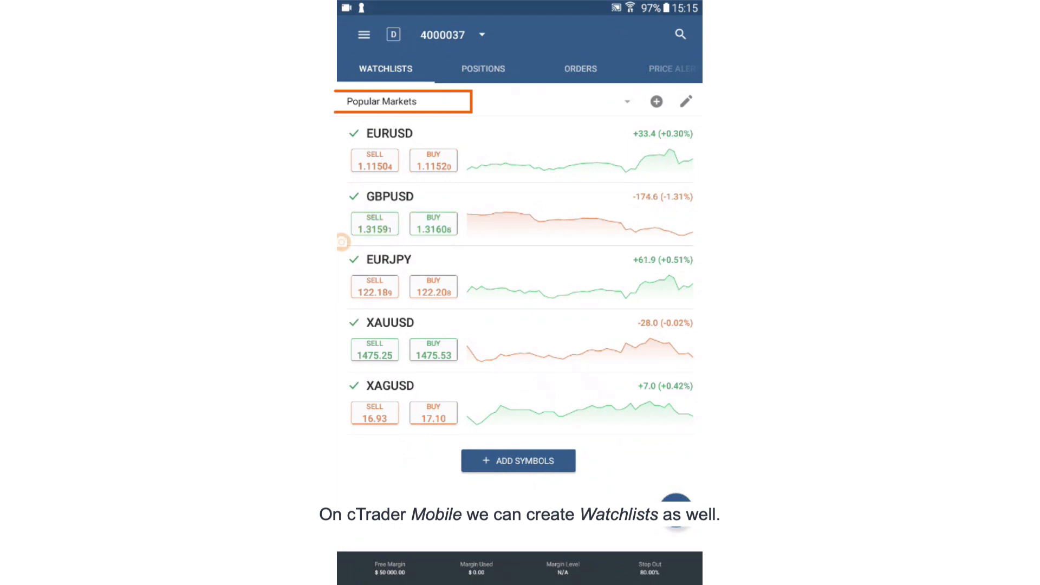
- Create the 'AUD PAIRS' watchlist with AUDUSD, AUDJPY, AUDCAD, AUDNZD and AUDSGD
{"action": "left_click", "coordinate": [405, 102]}
{"action": "type", "text": "A"}
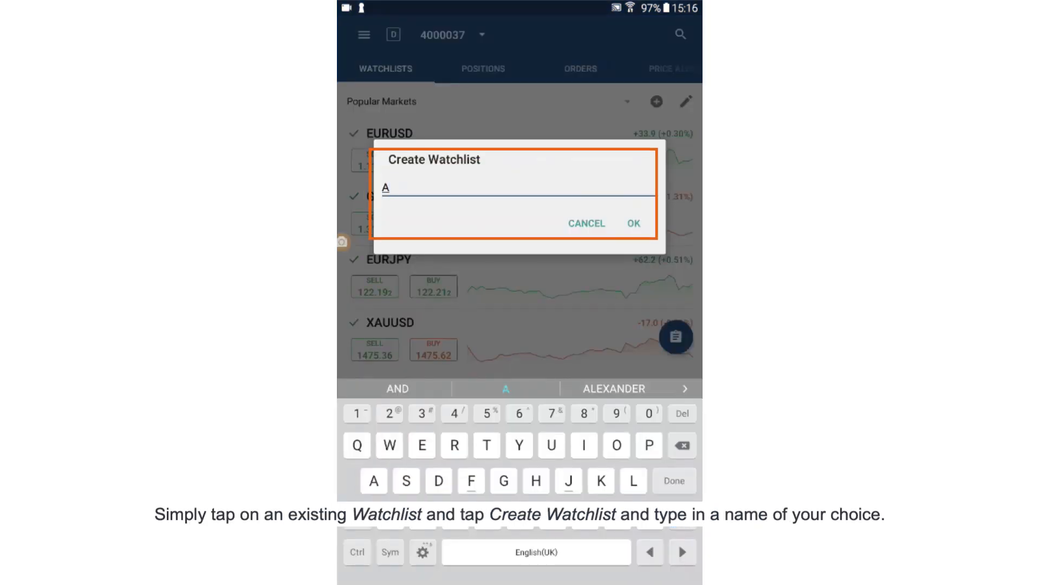
{"action": "type", "text": "UD PAIRS"}
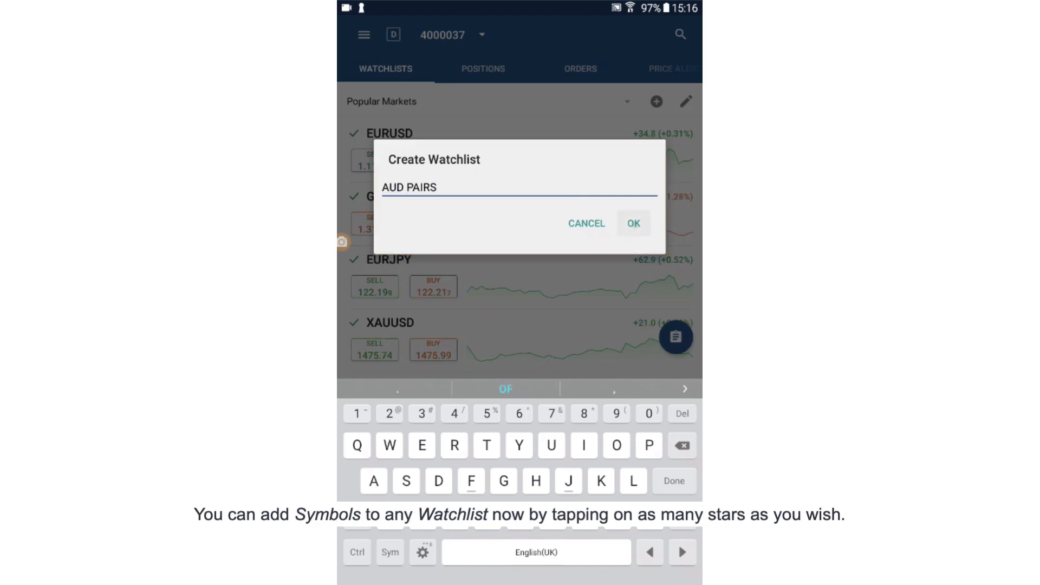
{"action": "left_click", "coordinate": [631, 223]}
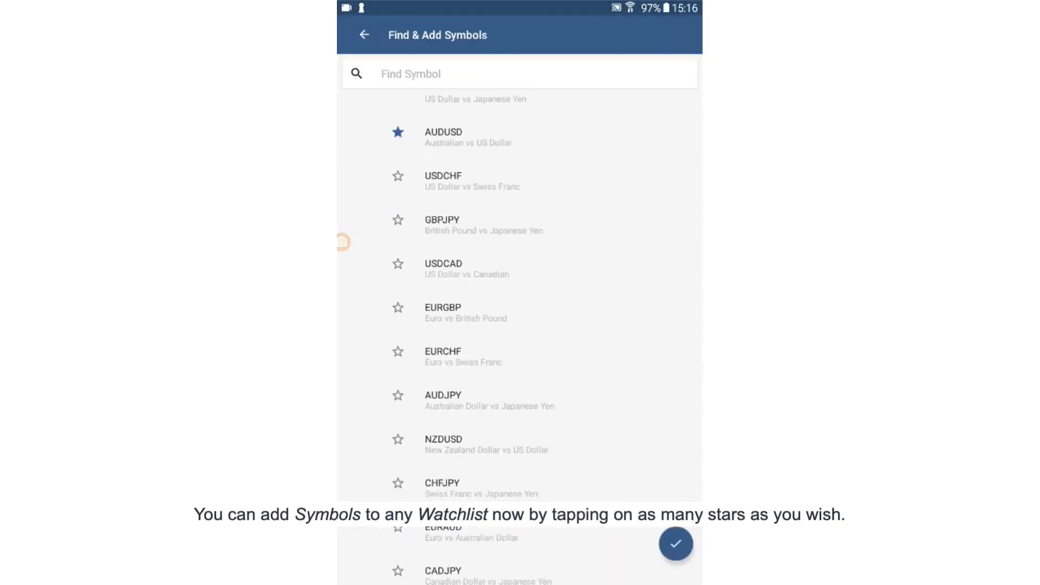
{"action": "scroll", "scroll_direction": "down", "scroll_amount": 3}
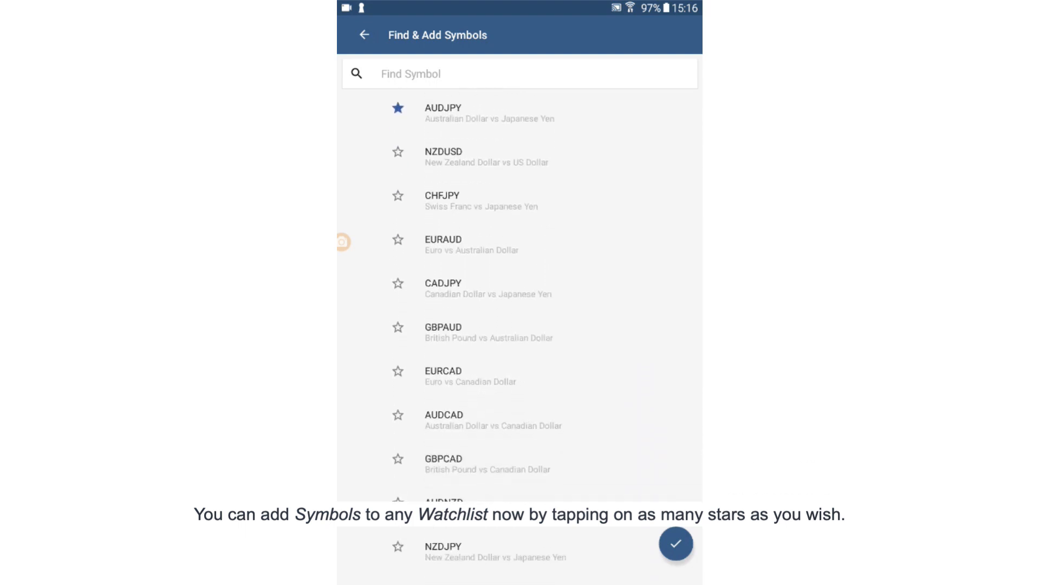
{"action": "left_click", "coordinate": [675, 543]}
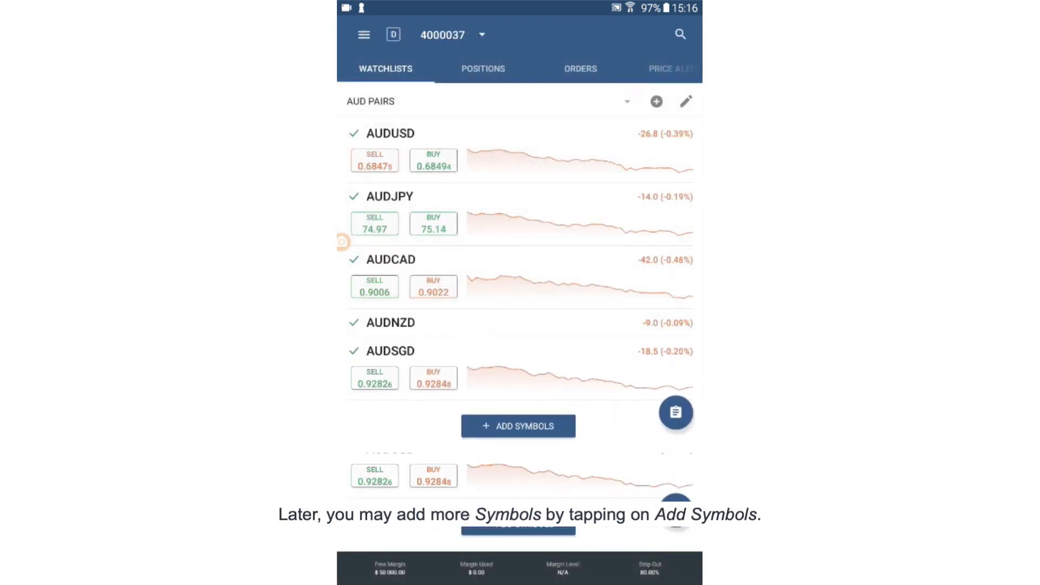